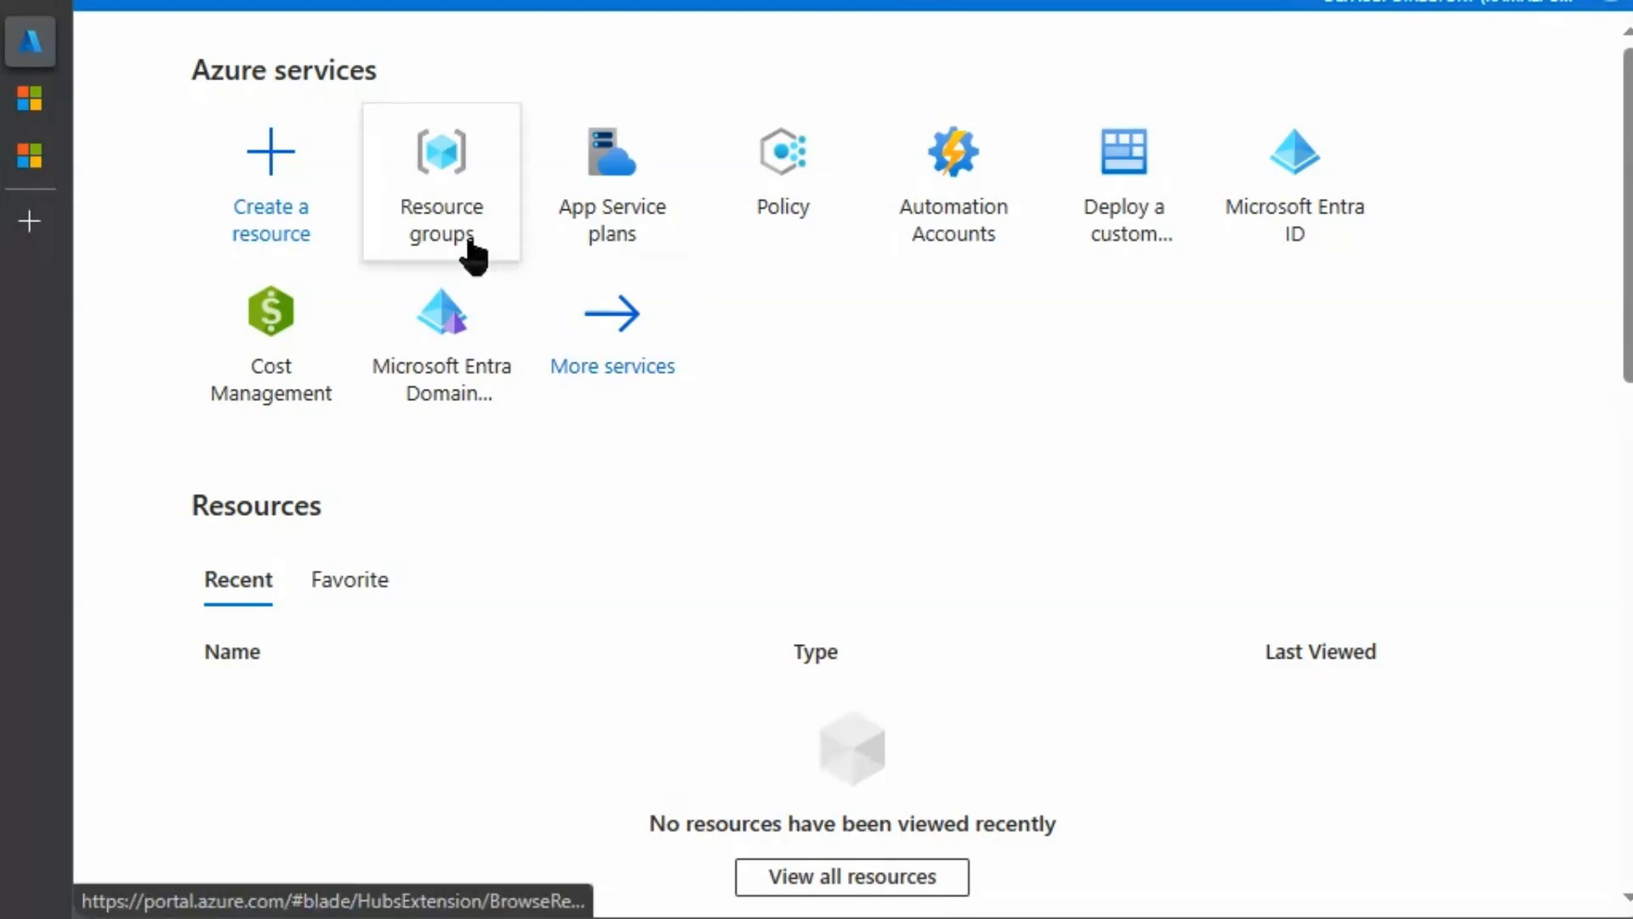
Open the RG1 resource group from the Resource groups list
left_click(441, 179)
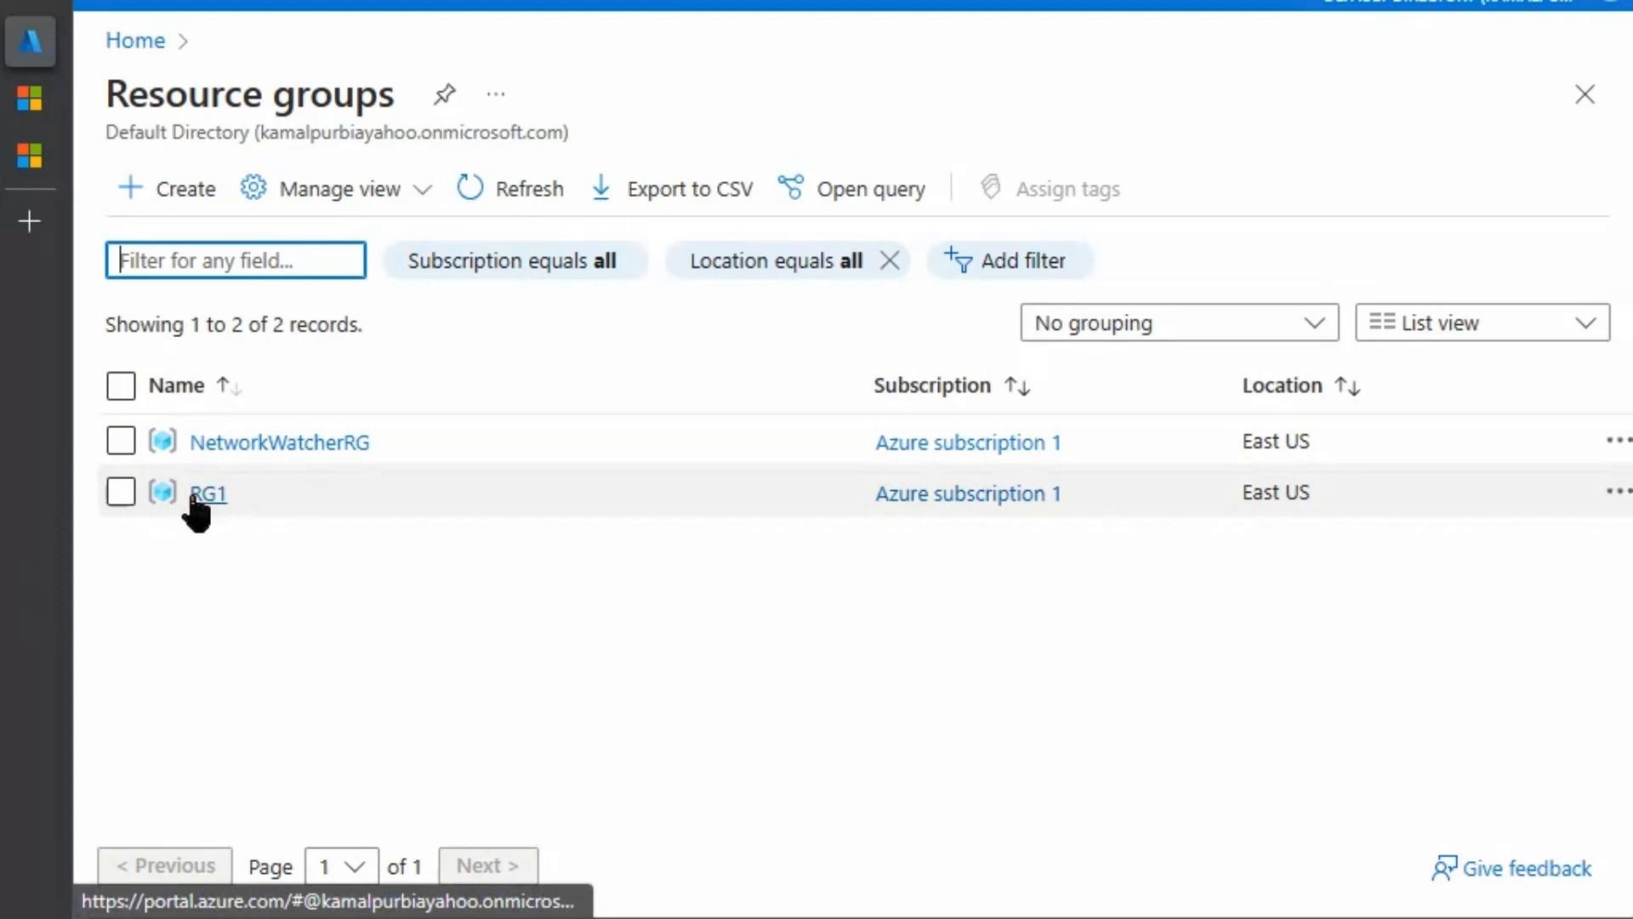
left_click(207, 493)
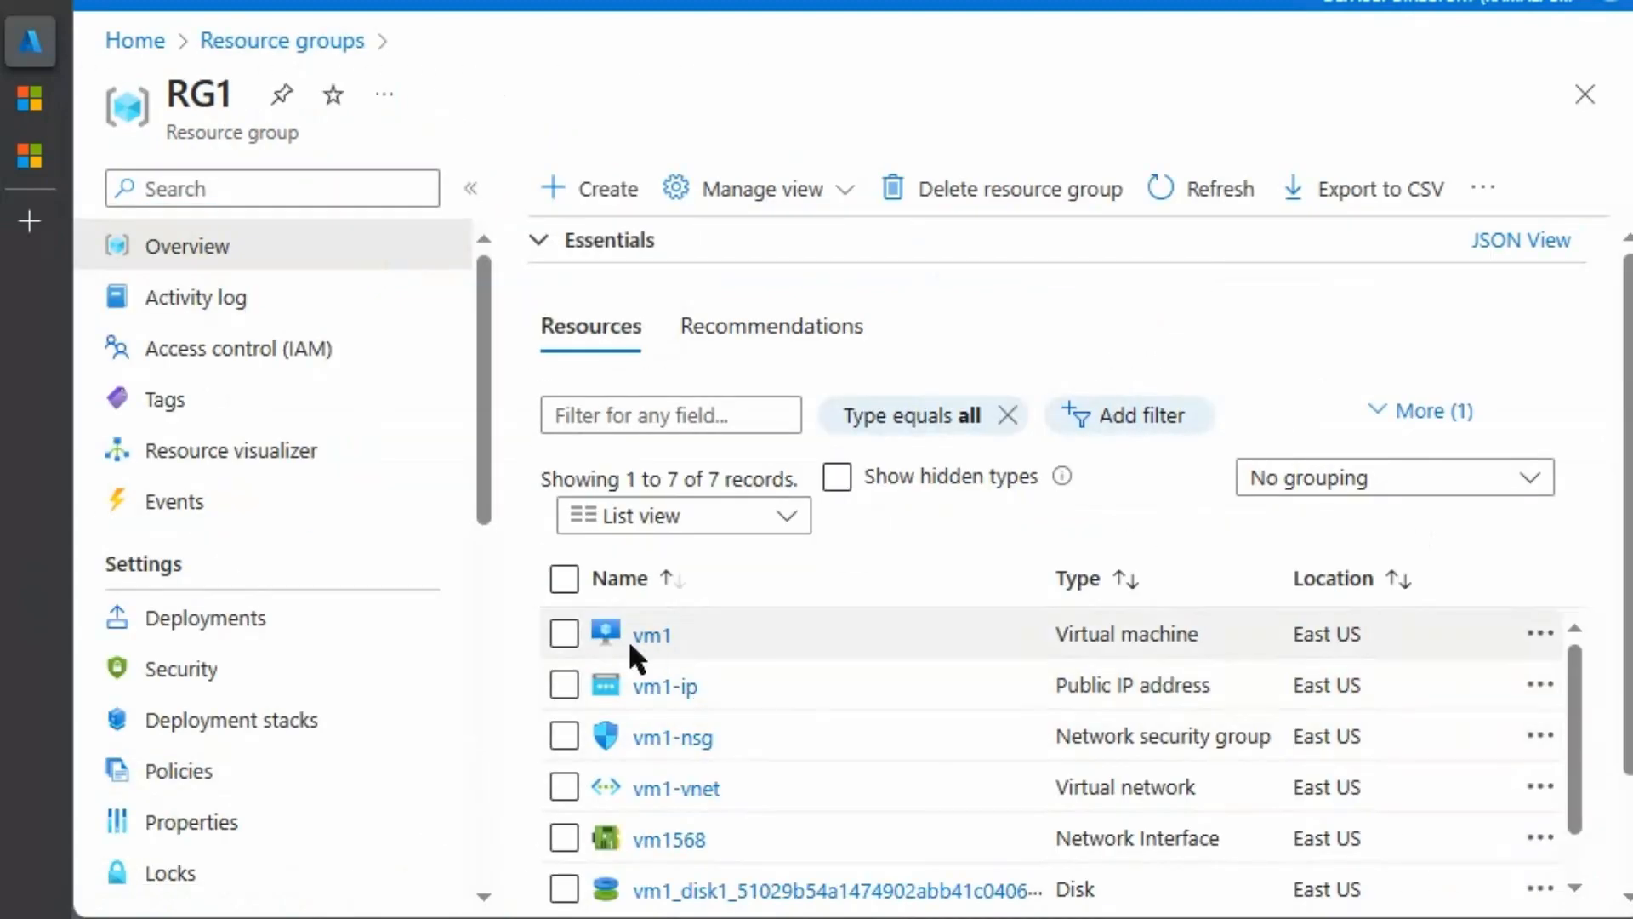
mouse_move(654, 652)
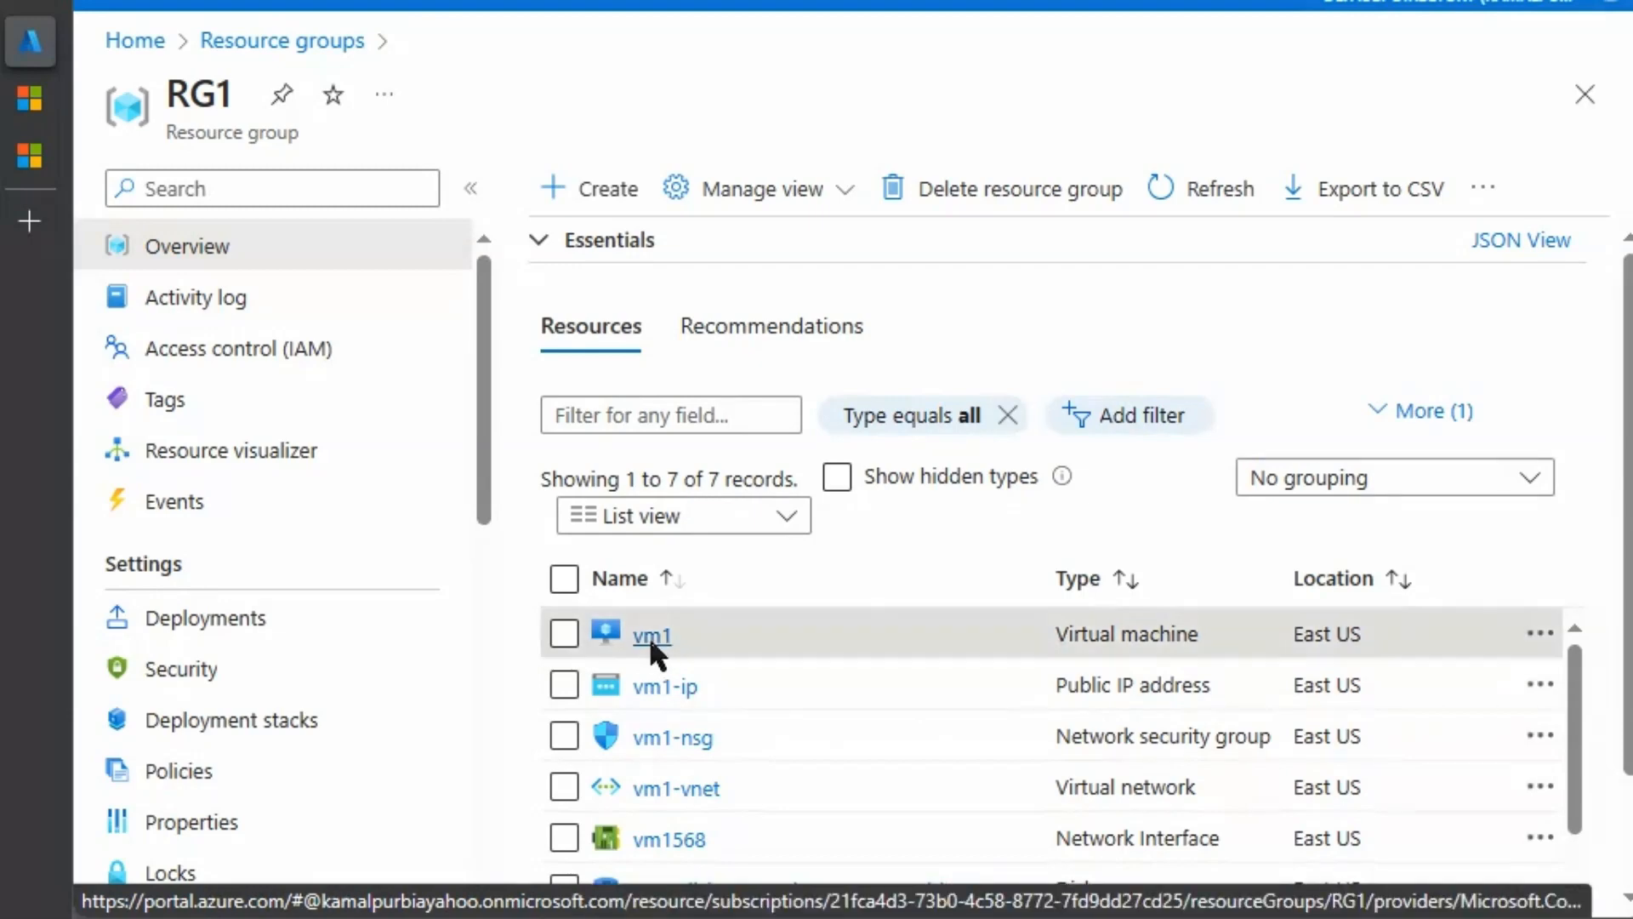
Open virtual machine vm1 and highlight its Subscription detail in Essentials
left_click(652, 635)
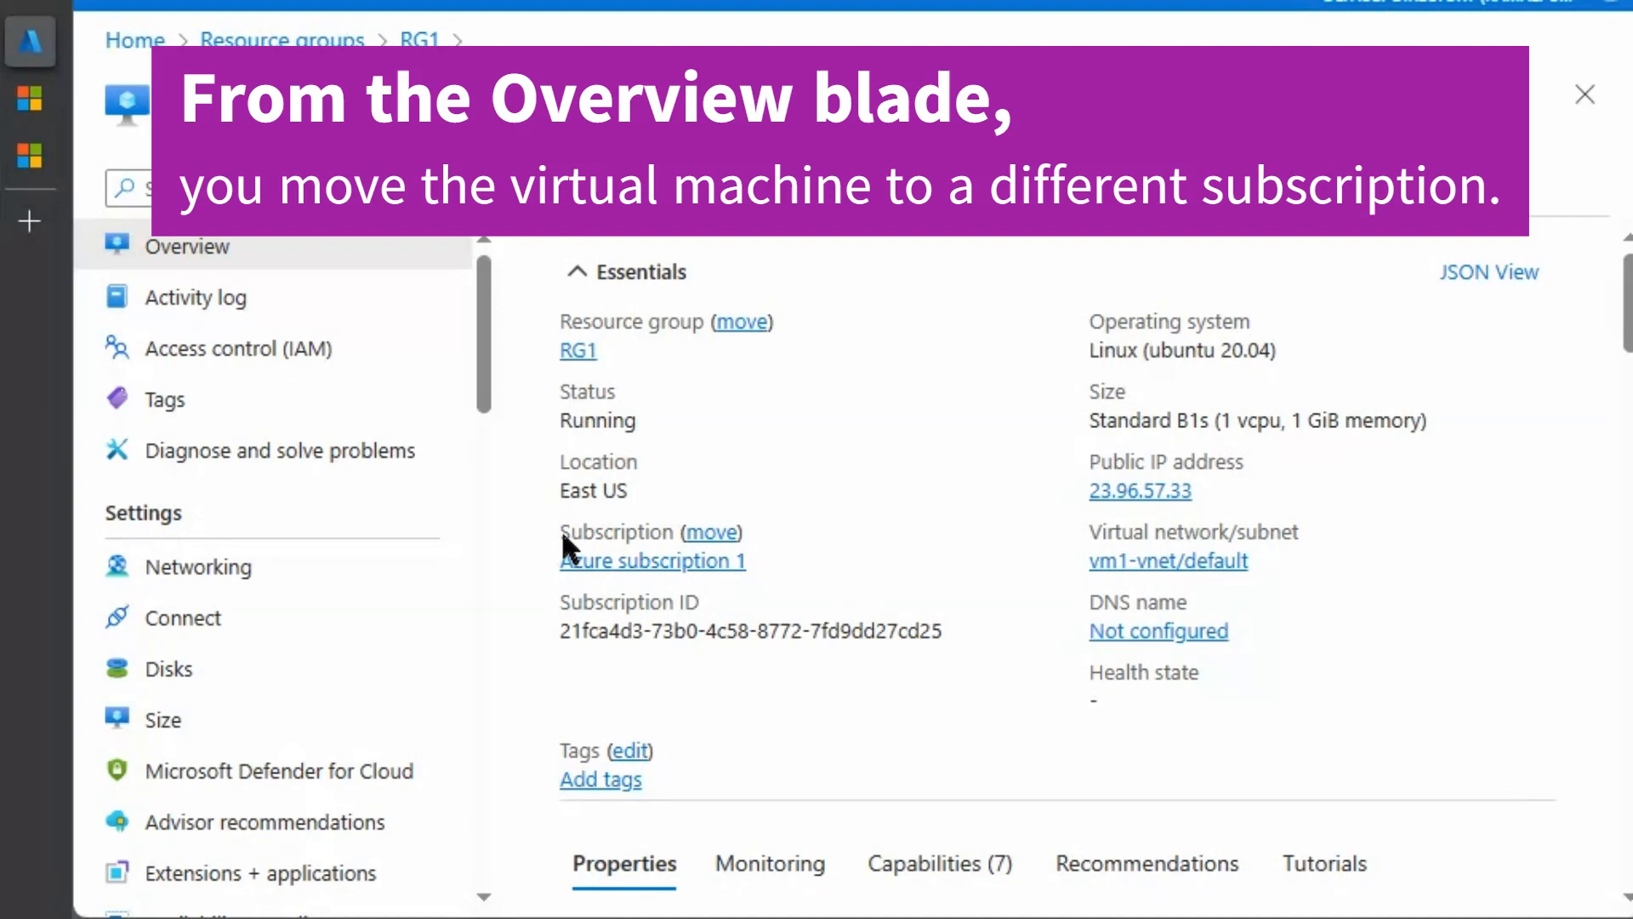
double_click(613, 532)
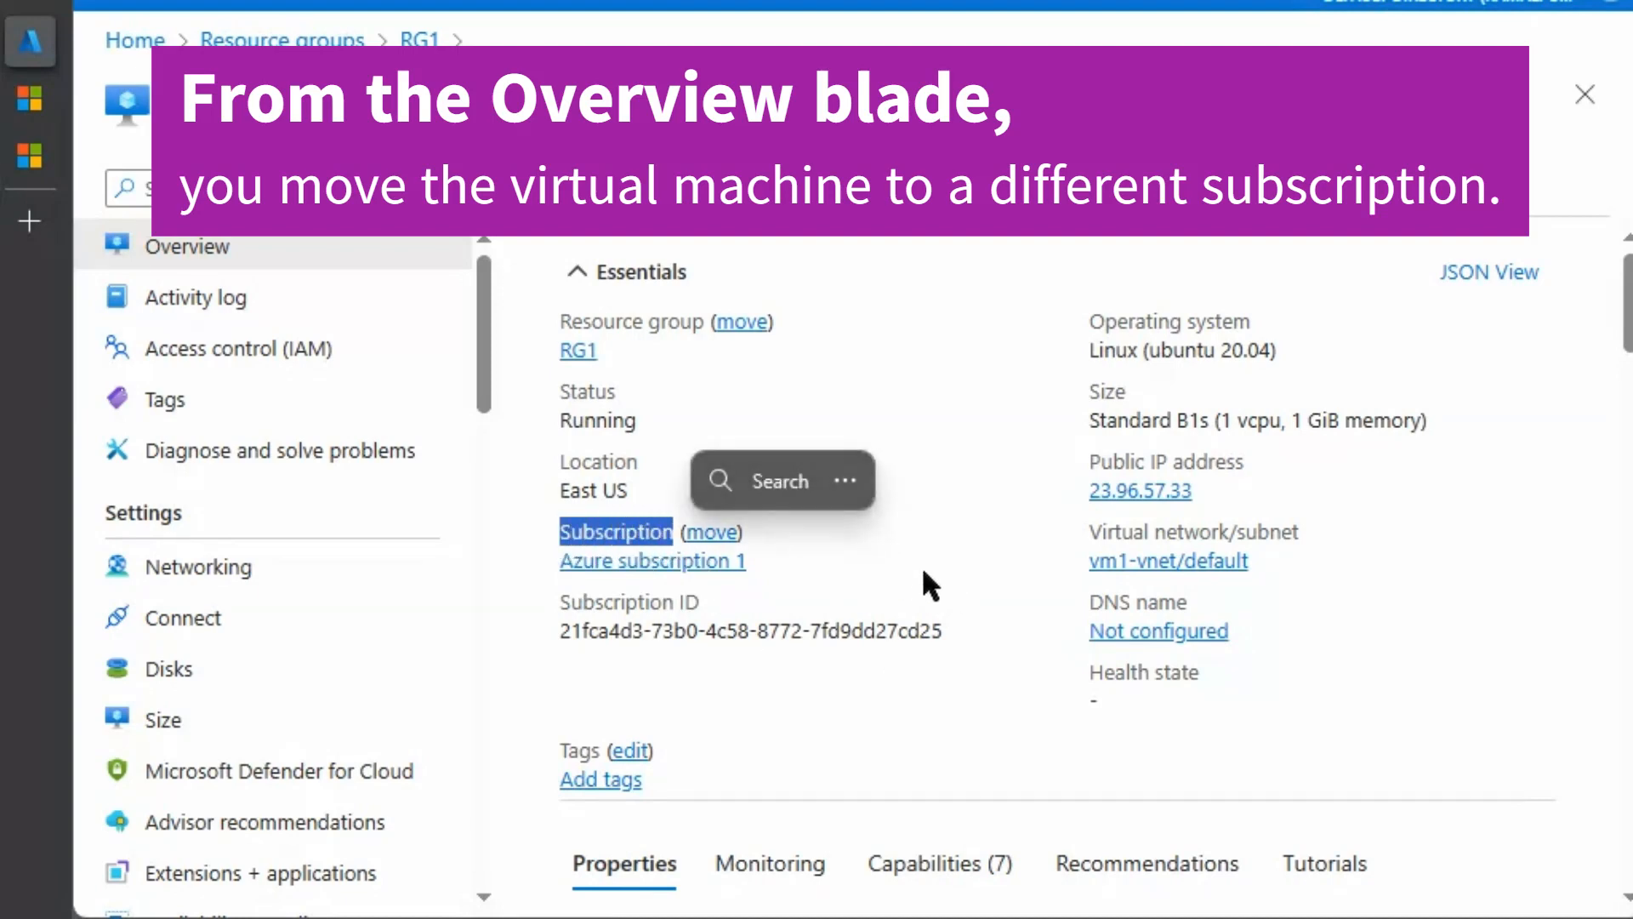
mouse_move(863, 641)
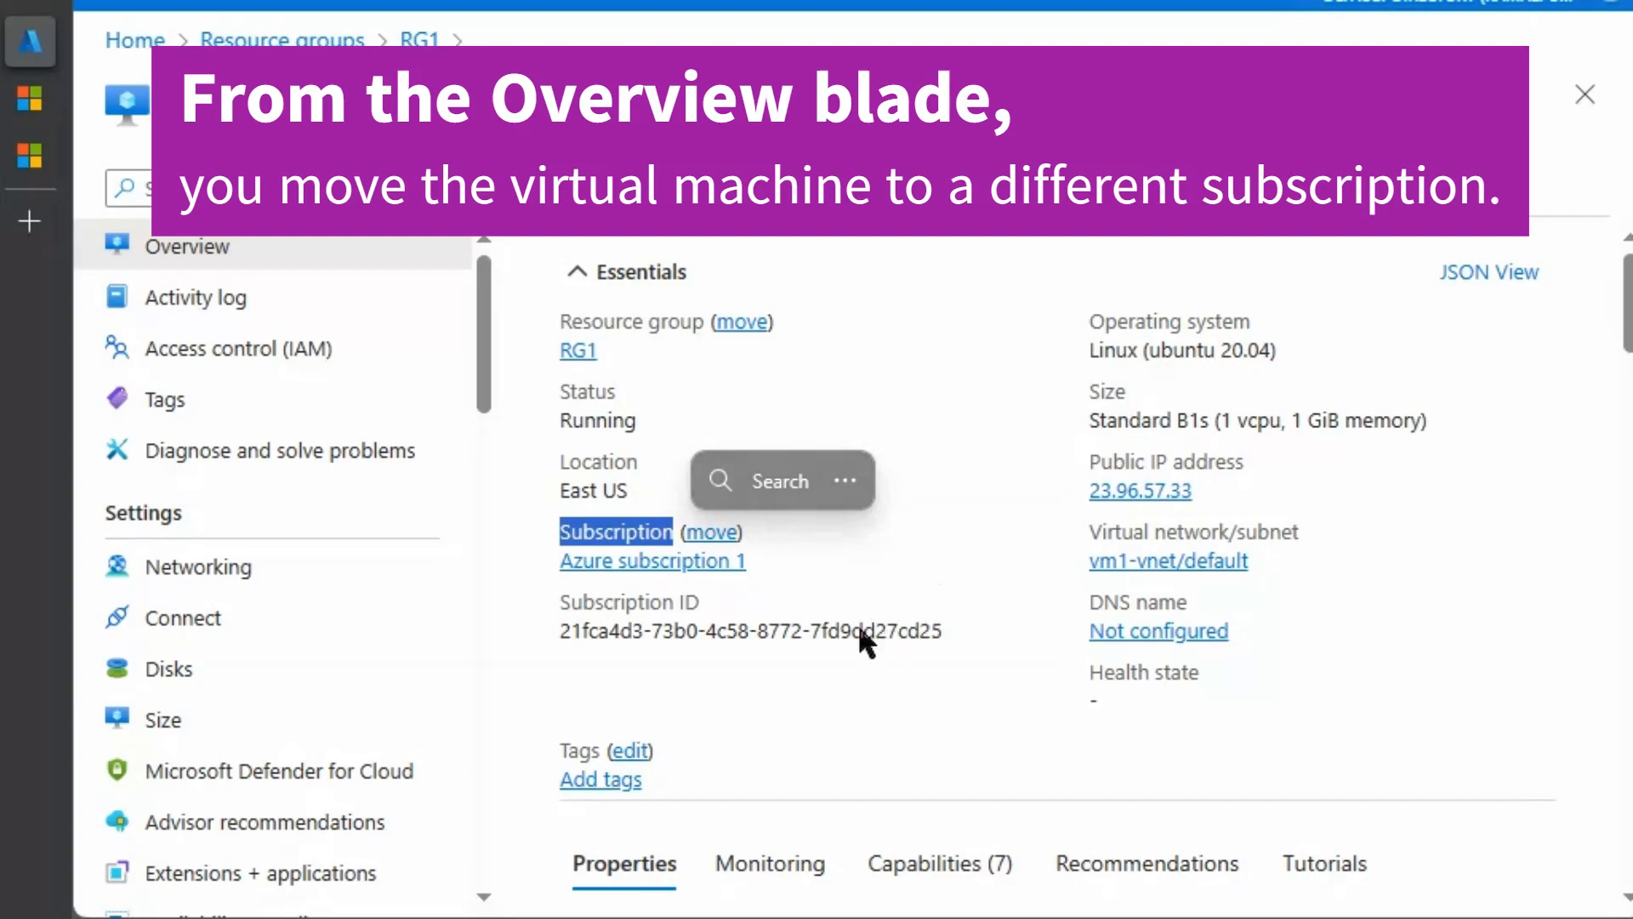
mouse_move(606, 573)
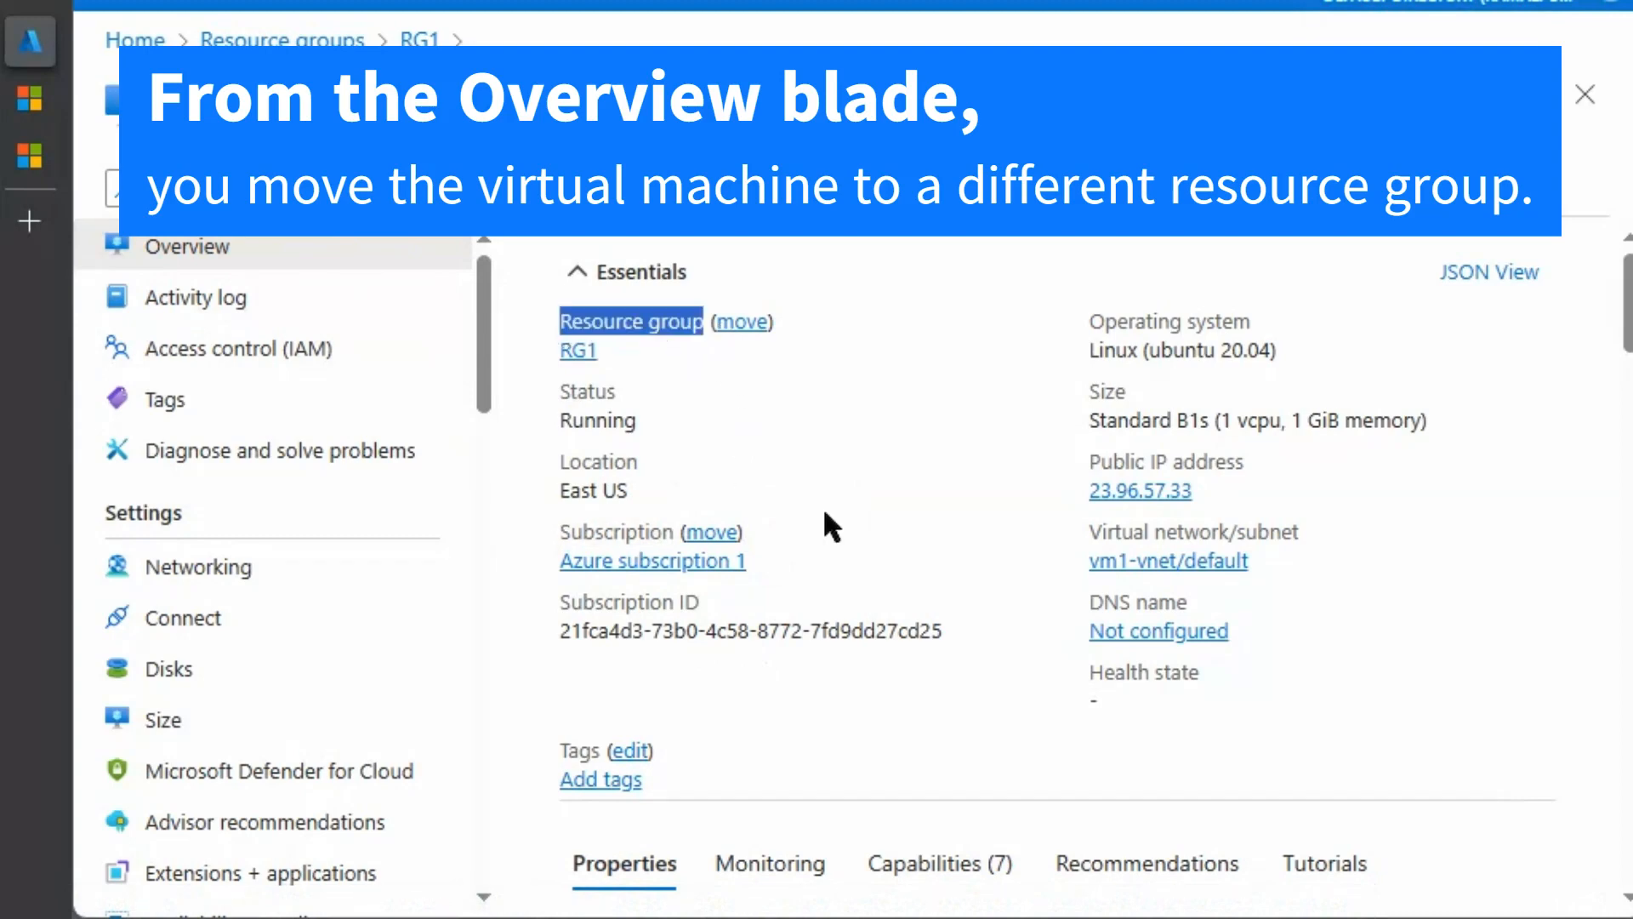
mouse_move(782, 510)
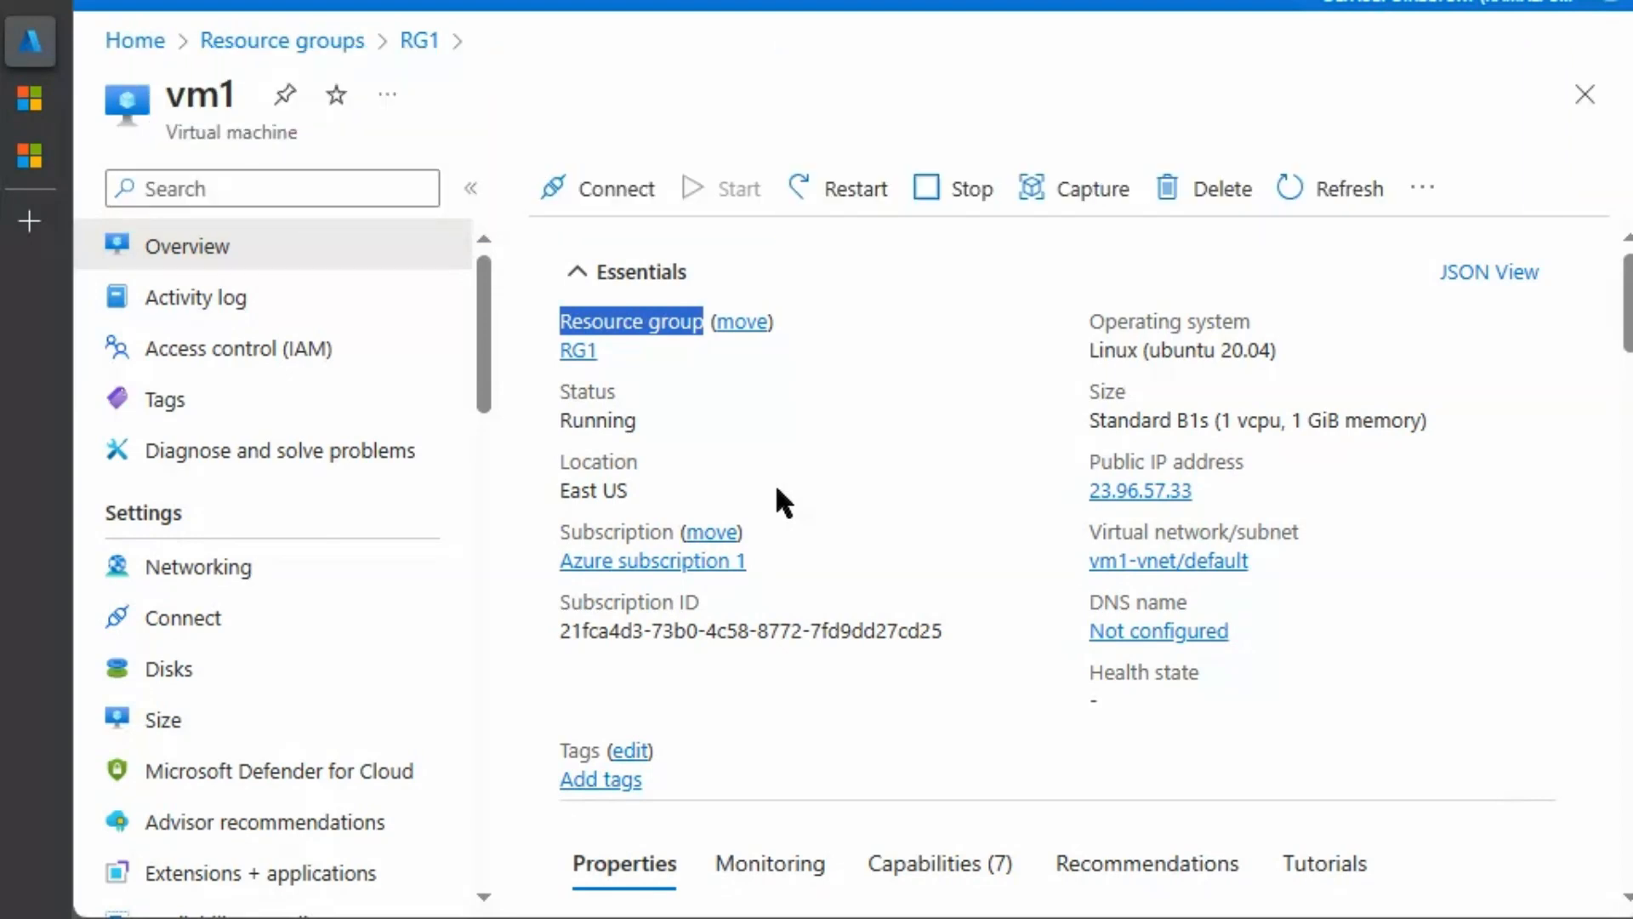
mouse_move(614, 447)
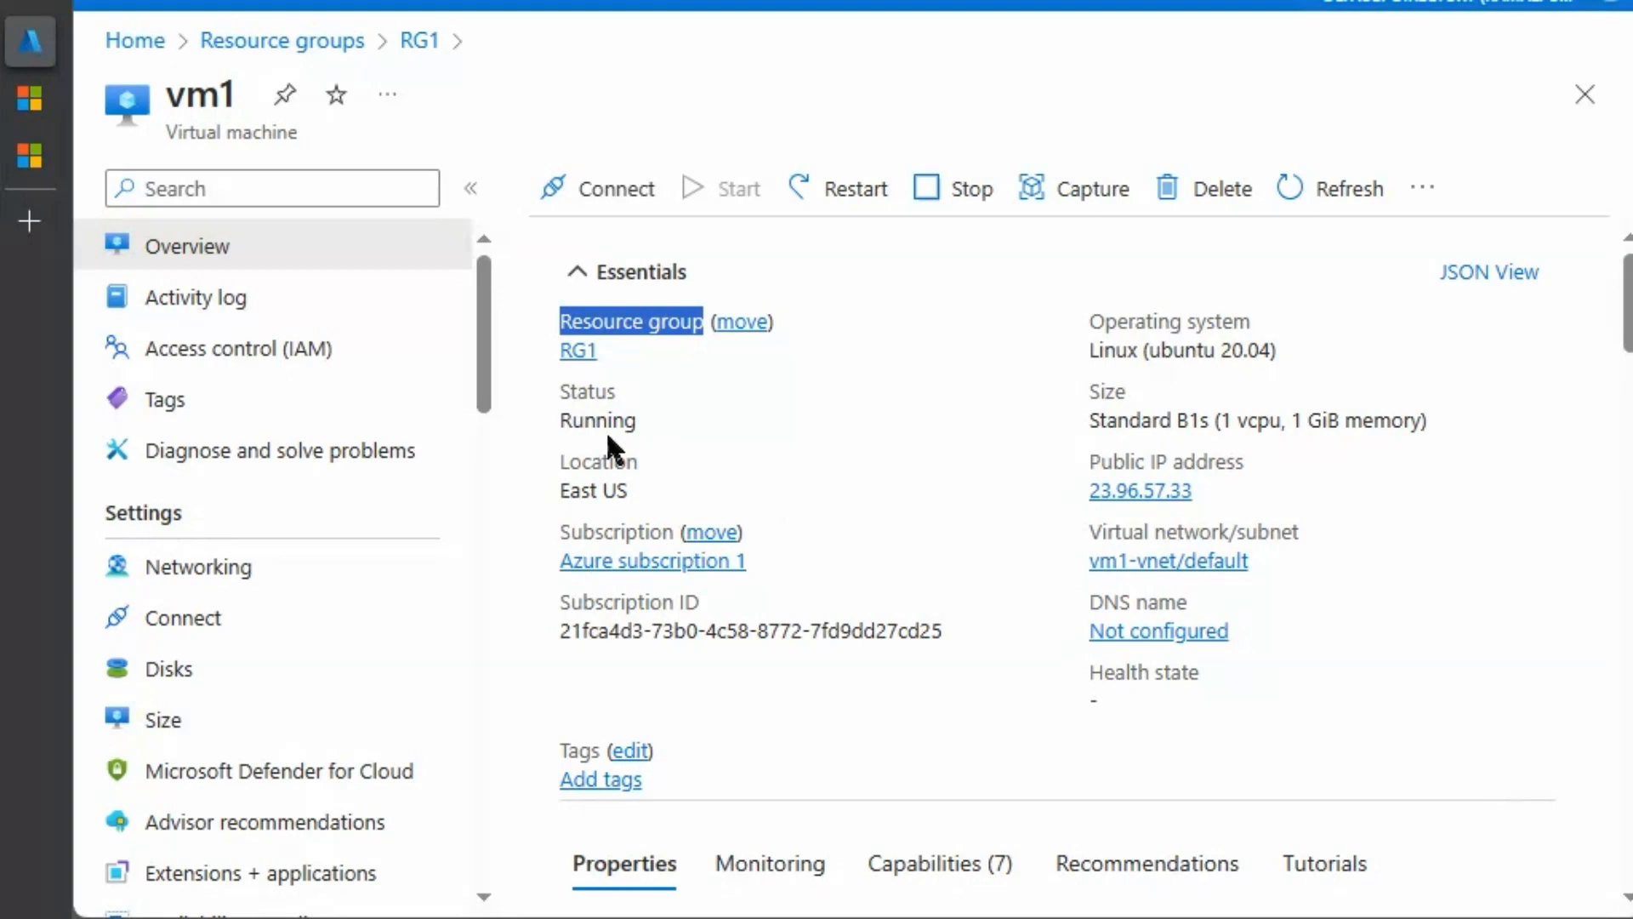
mouse_move(656, 352)
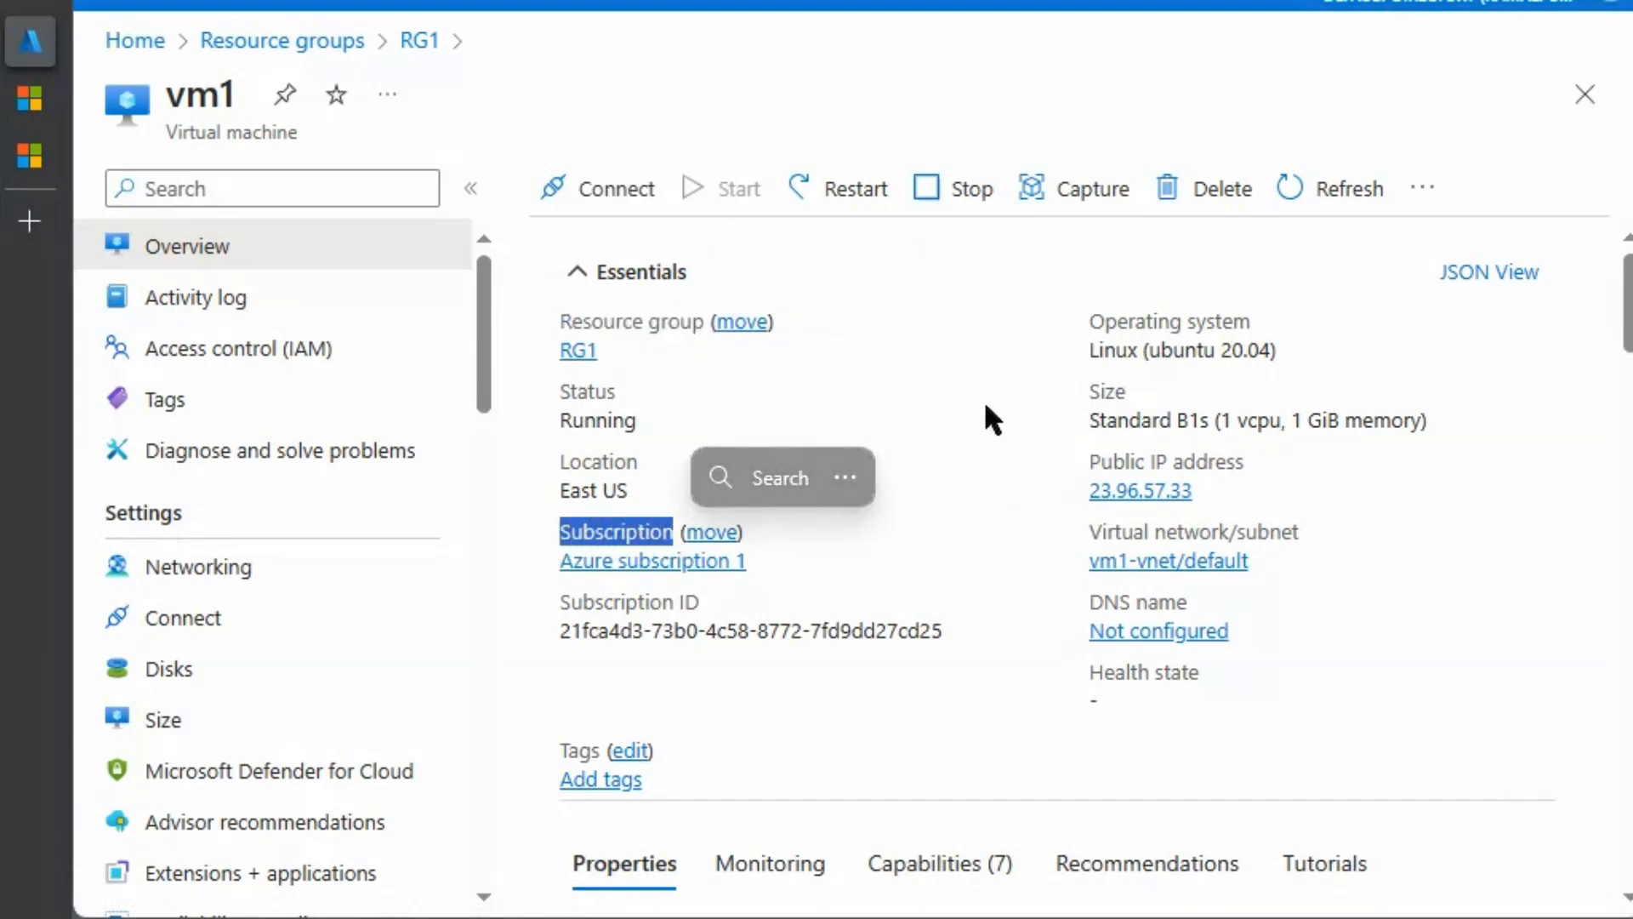
mouse_move(1037, 416)
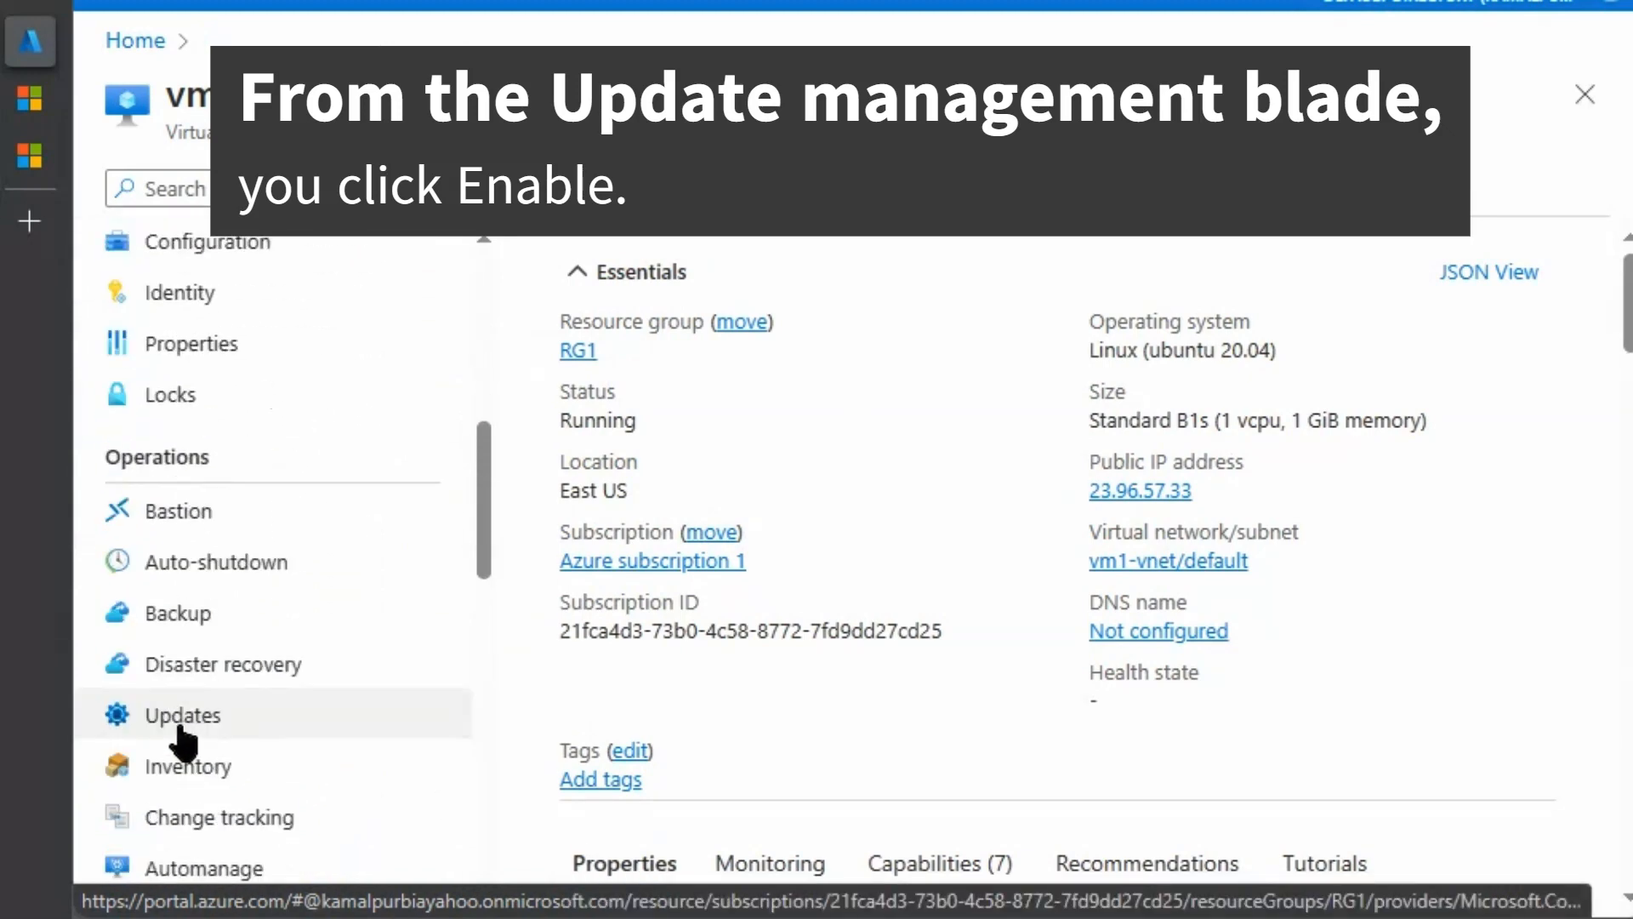
Open vm1's Updates page and view the periodic assessment info
left_click(183, 714)
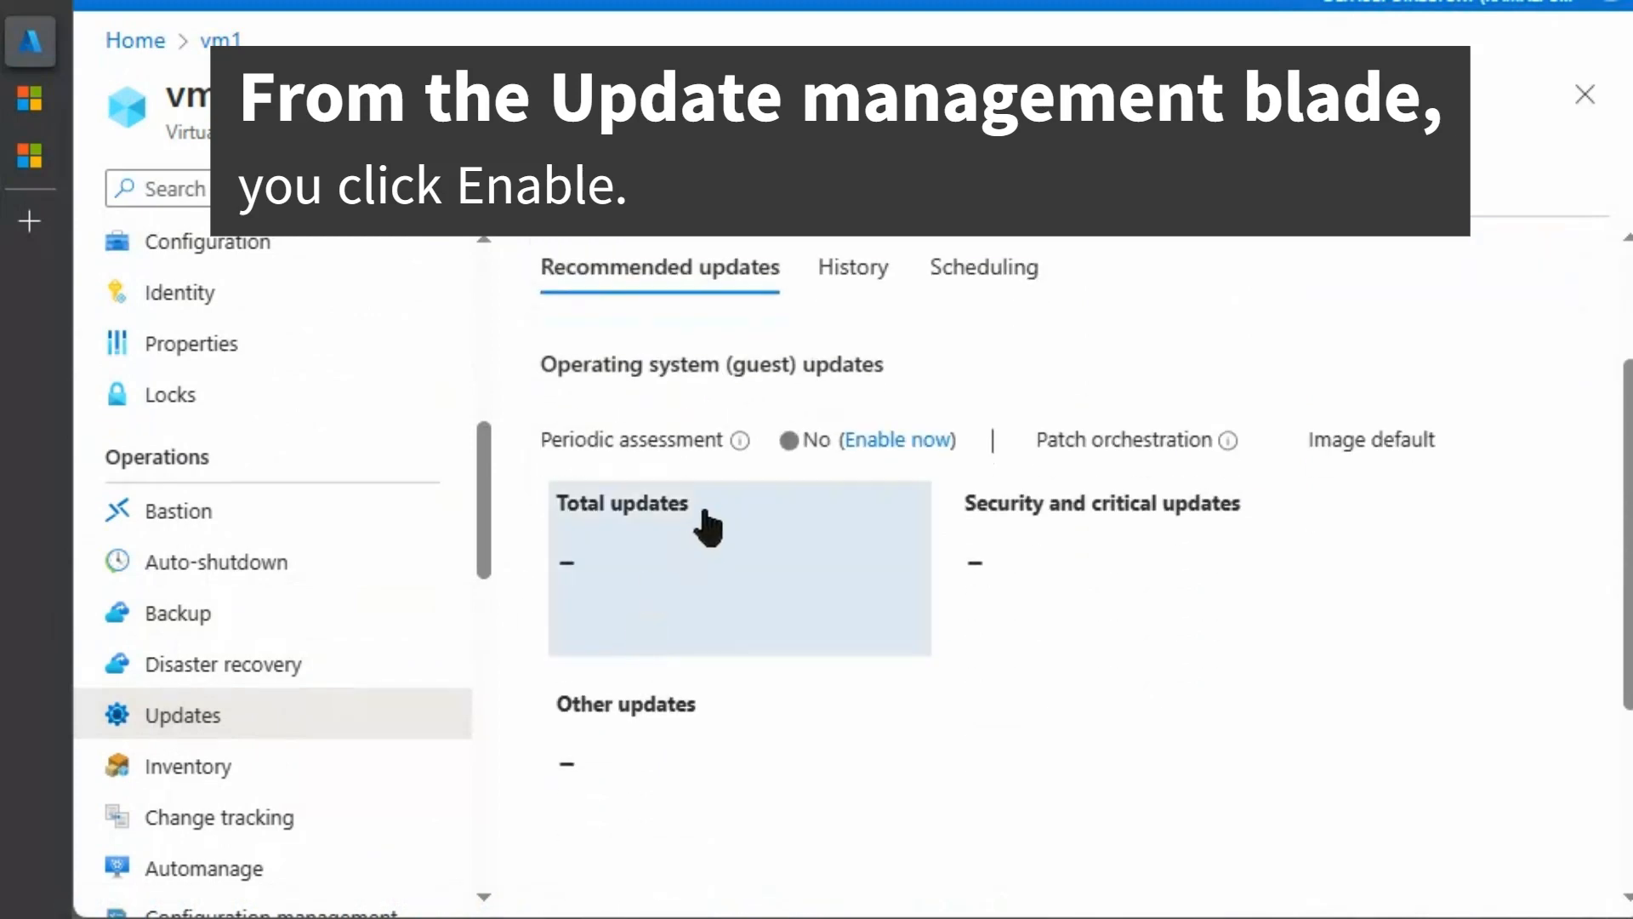
mouse_move(911, 448)
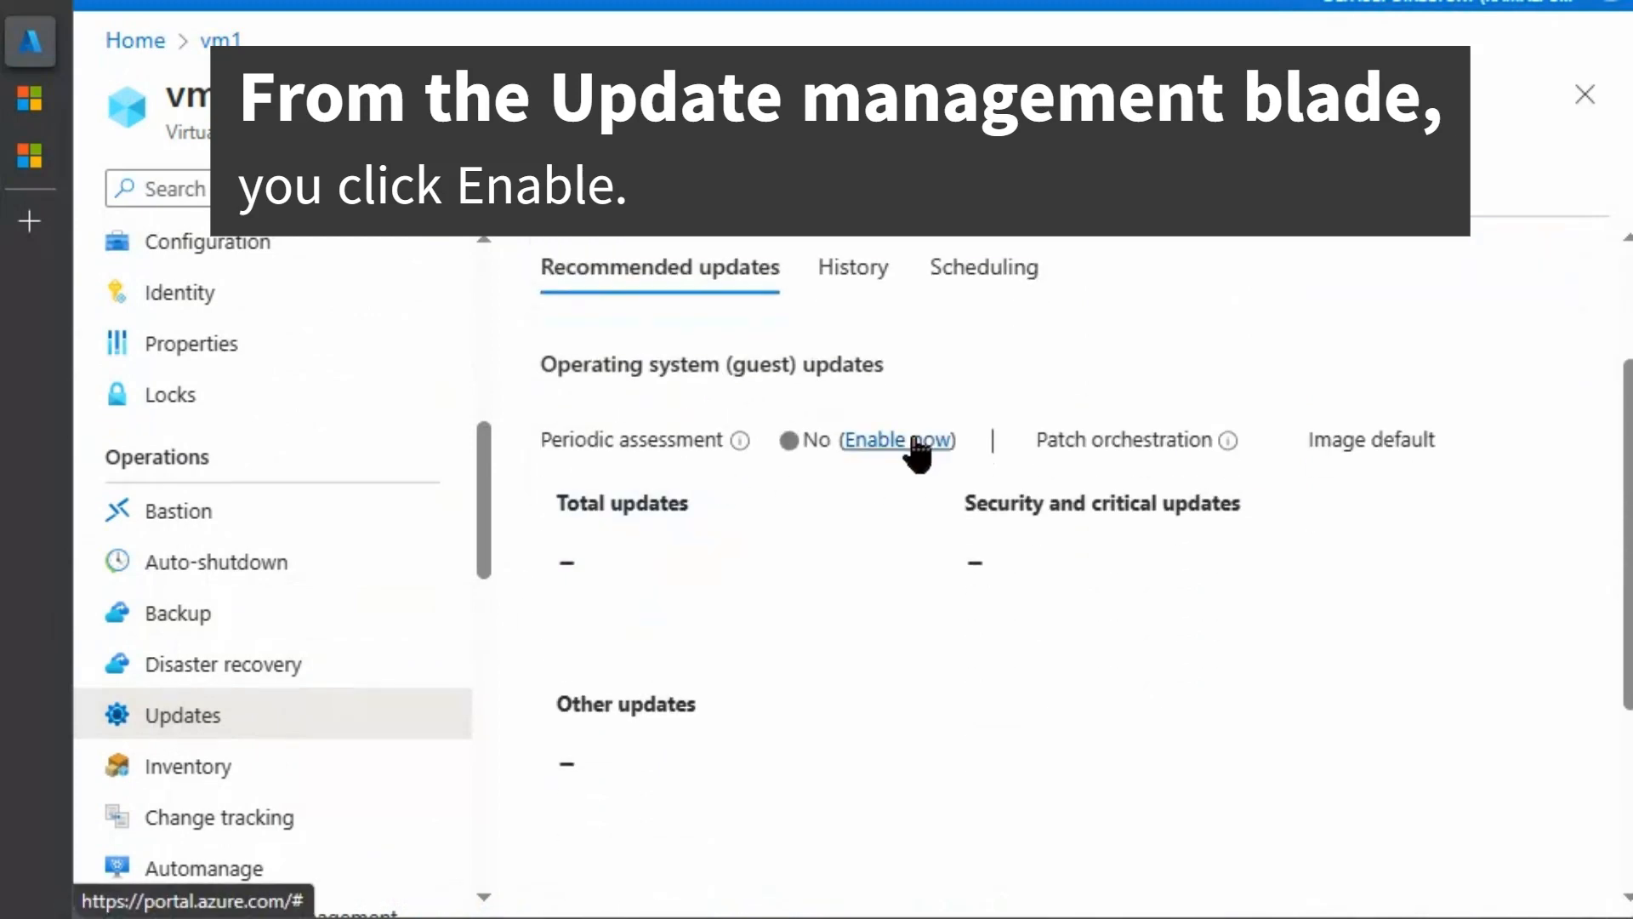
mouse_move(742, 440)
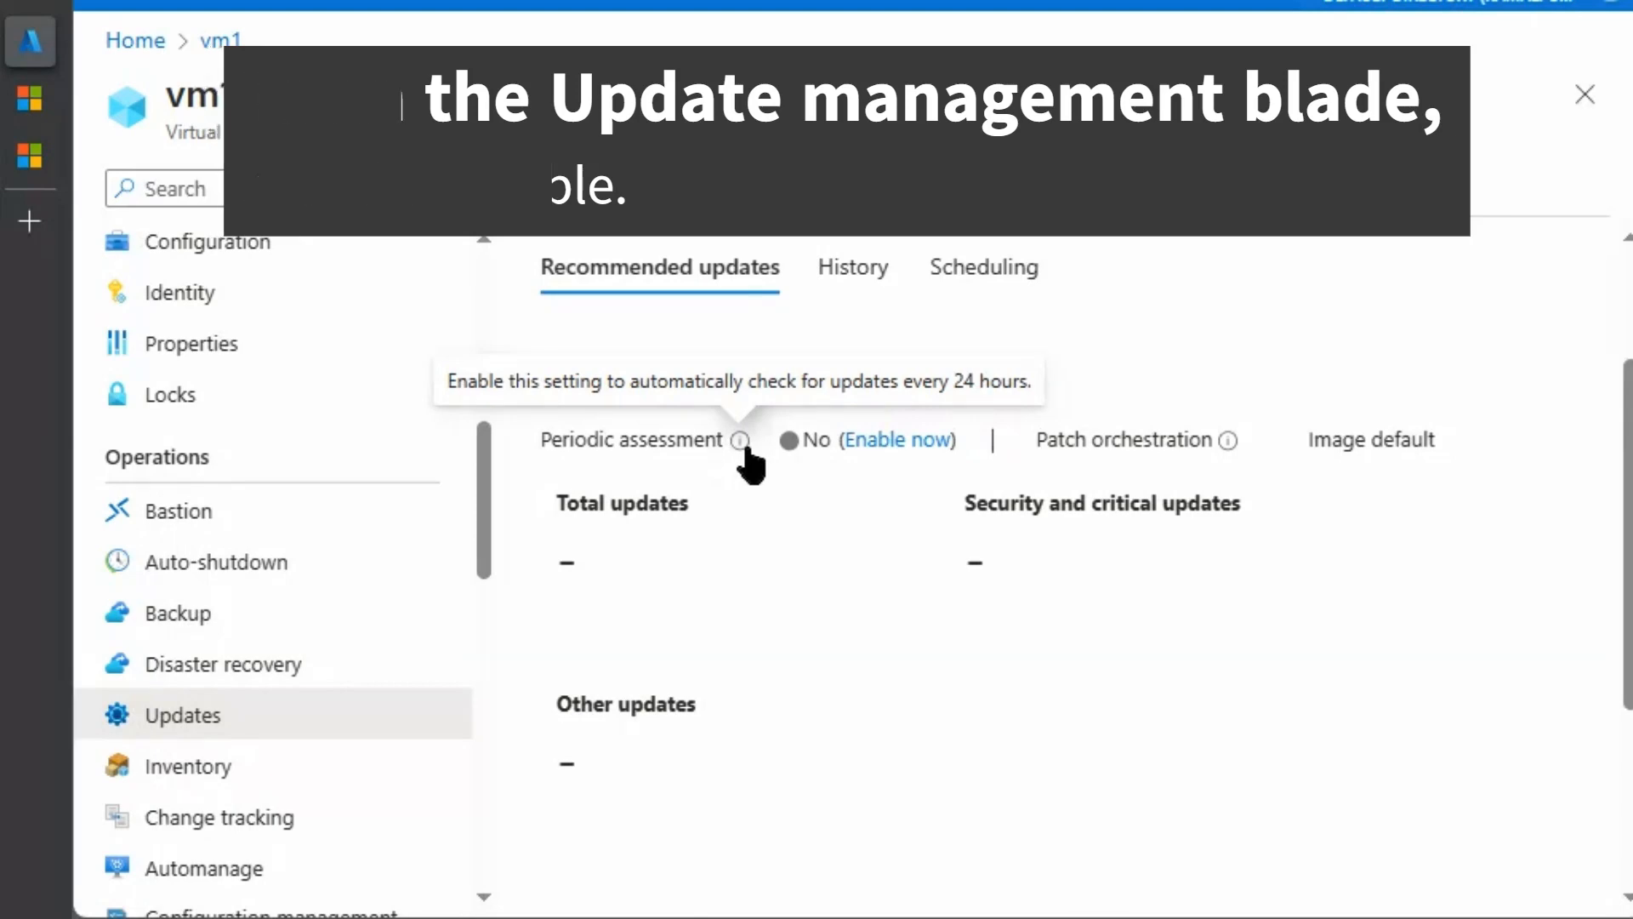
left_click(1585, 93)
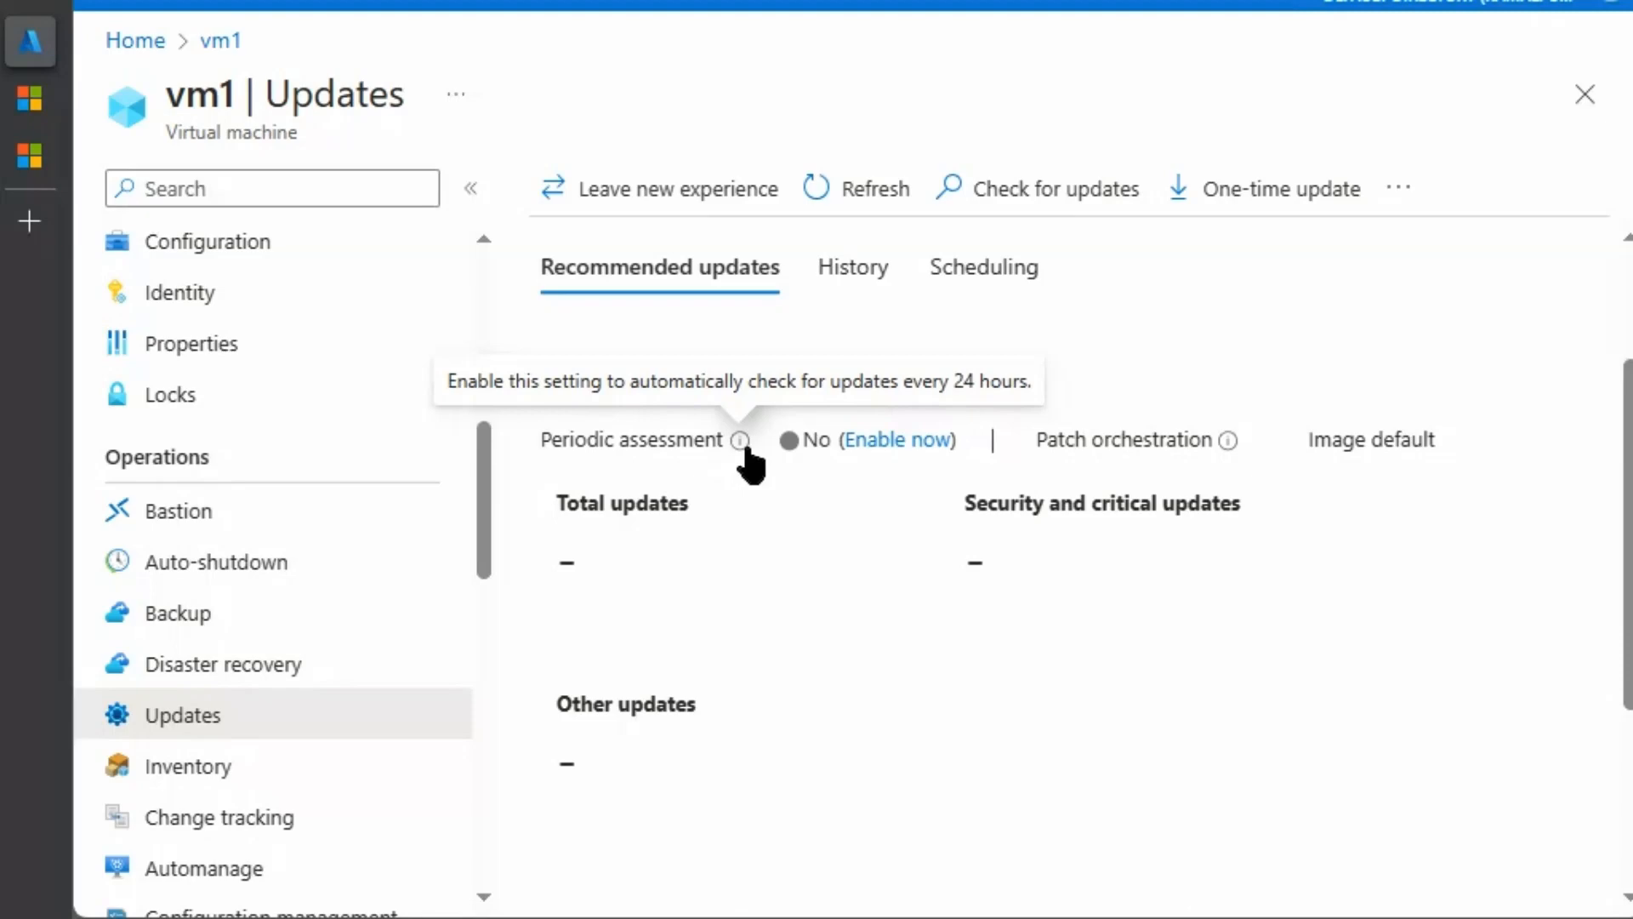
mouse_move(482, 604)
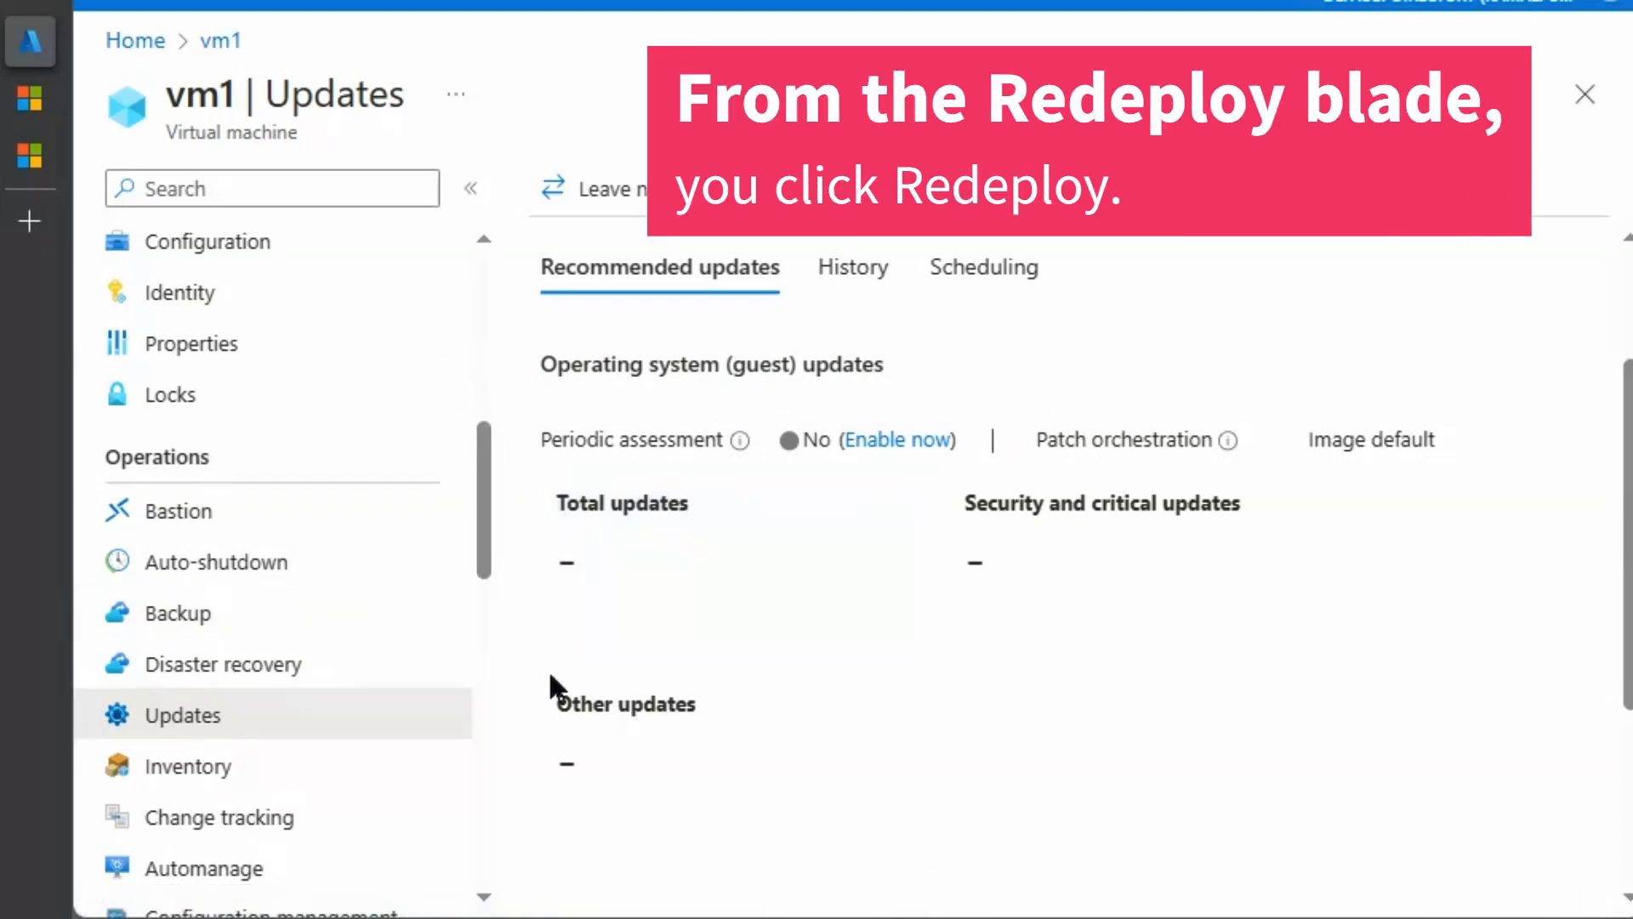
Go from vm1's Overview to the Redeploy + reapply page under Help
left_click(185, 246)
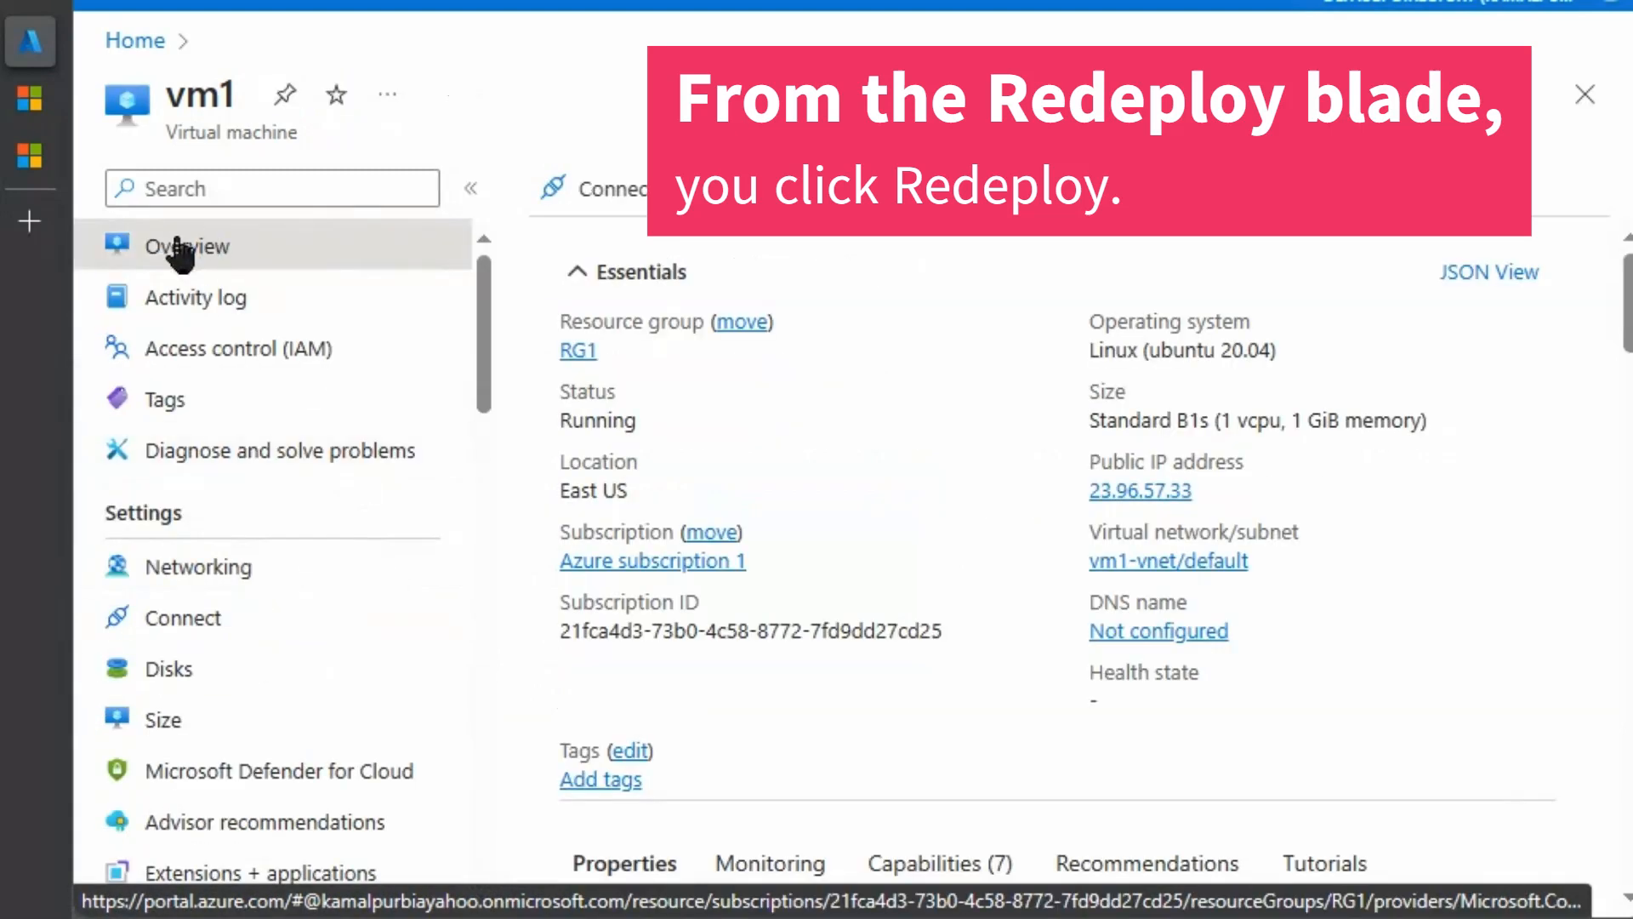
scroll("down", 3)
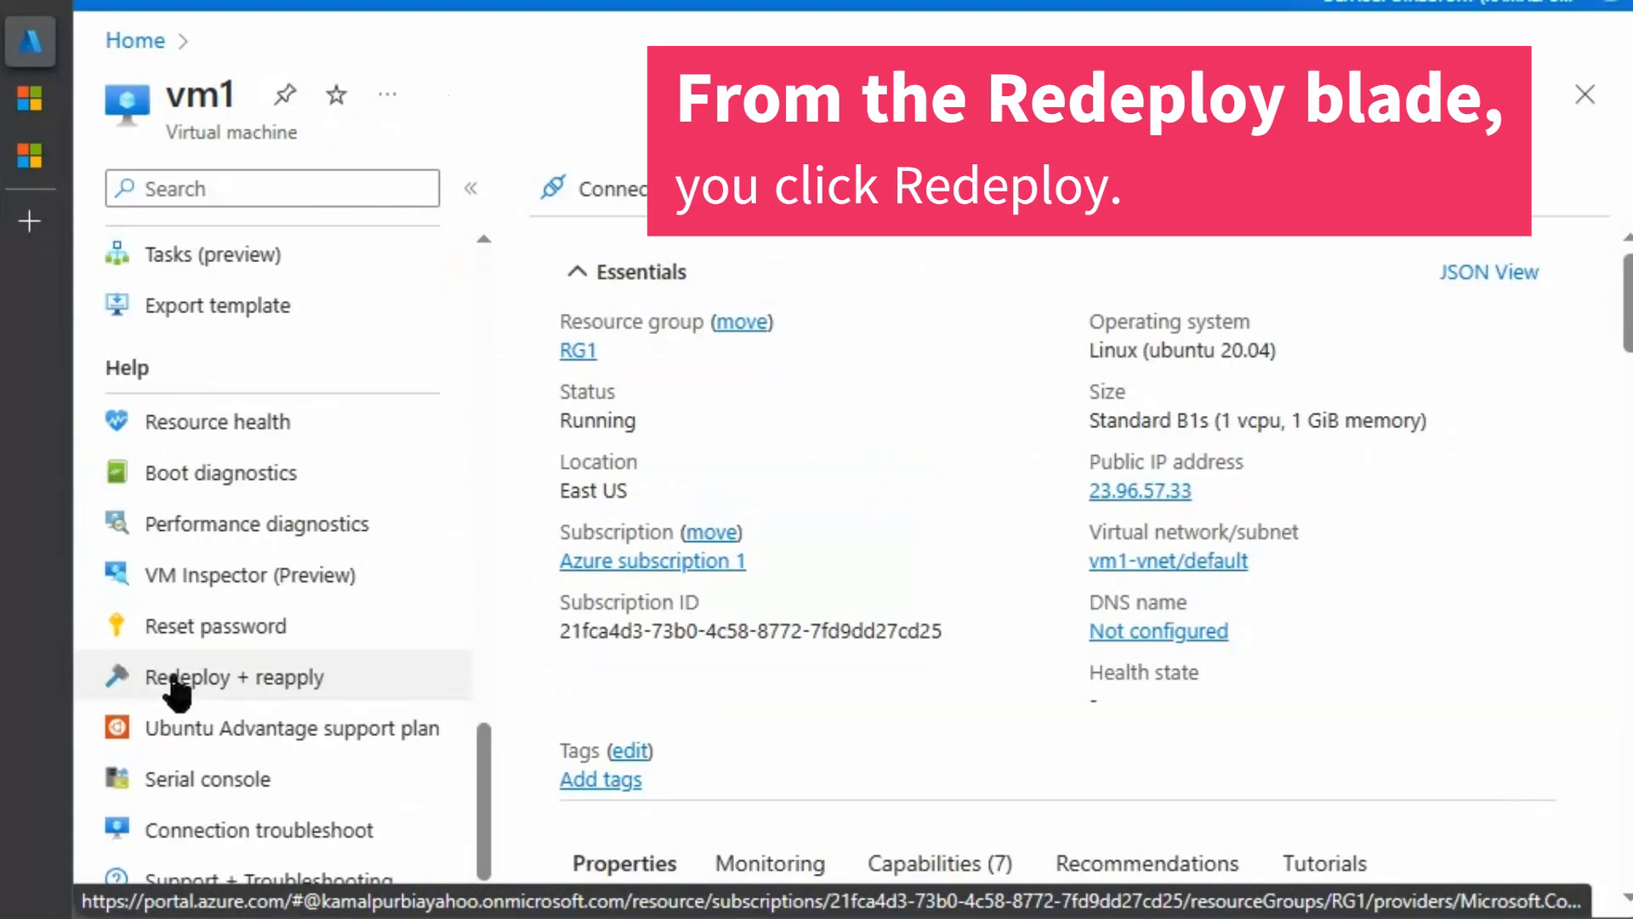
left_click(235, 677)
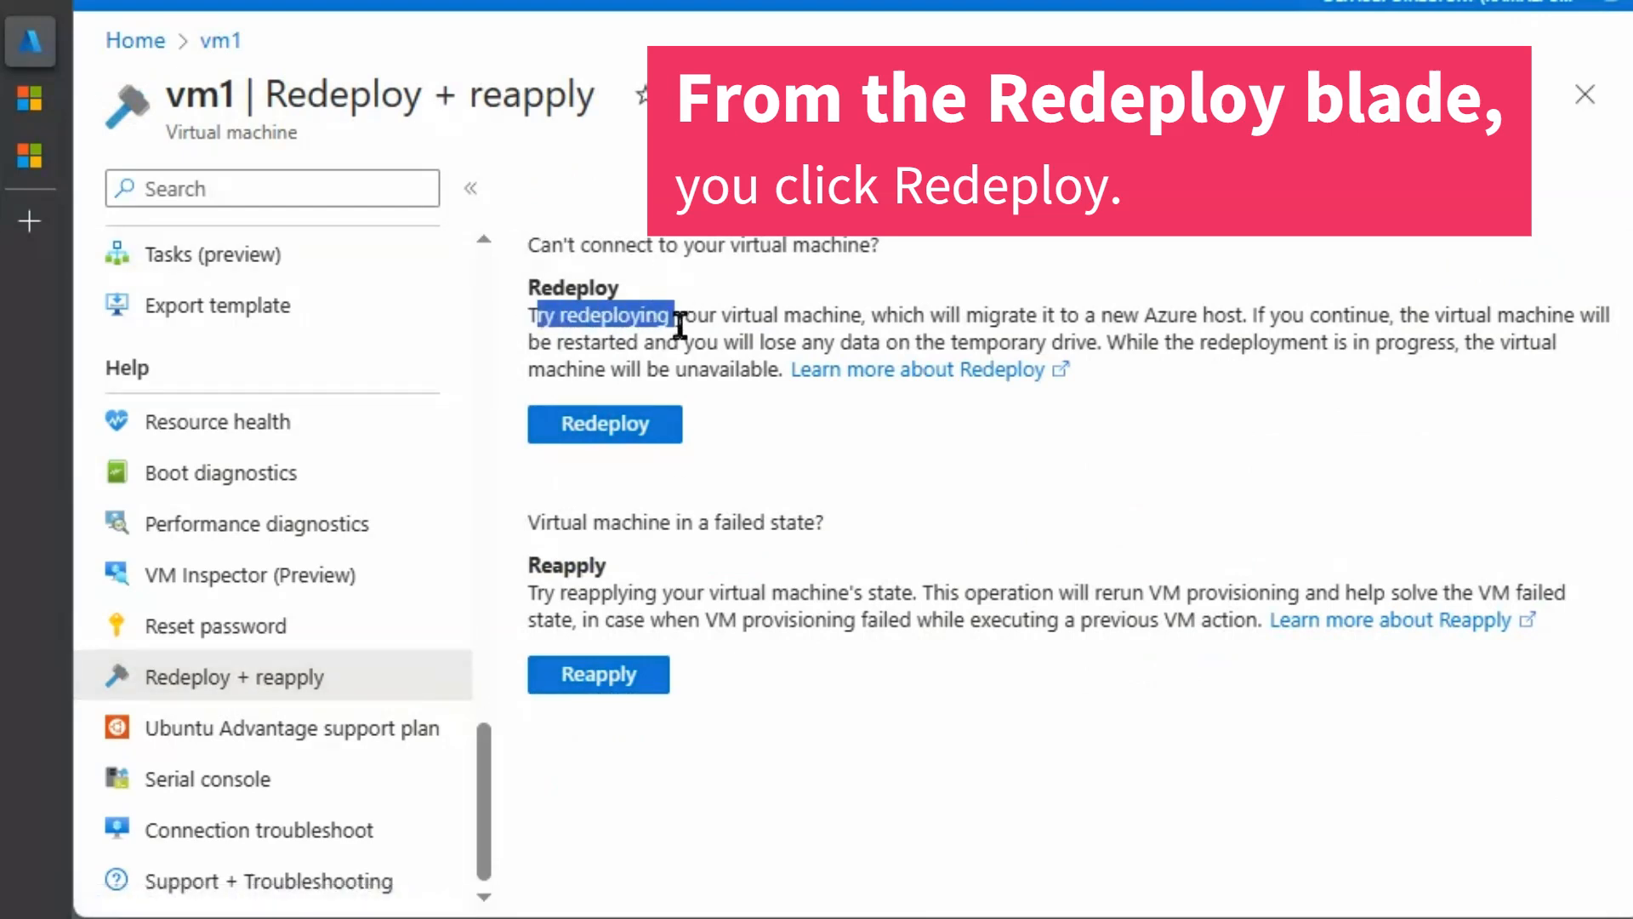
left_click_drag(677, 315, 911, 315)
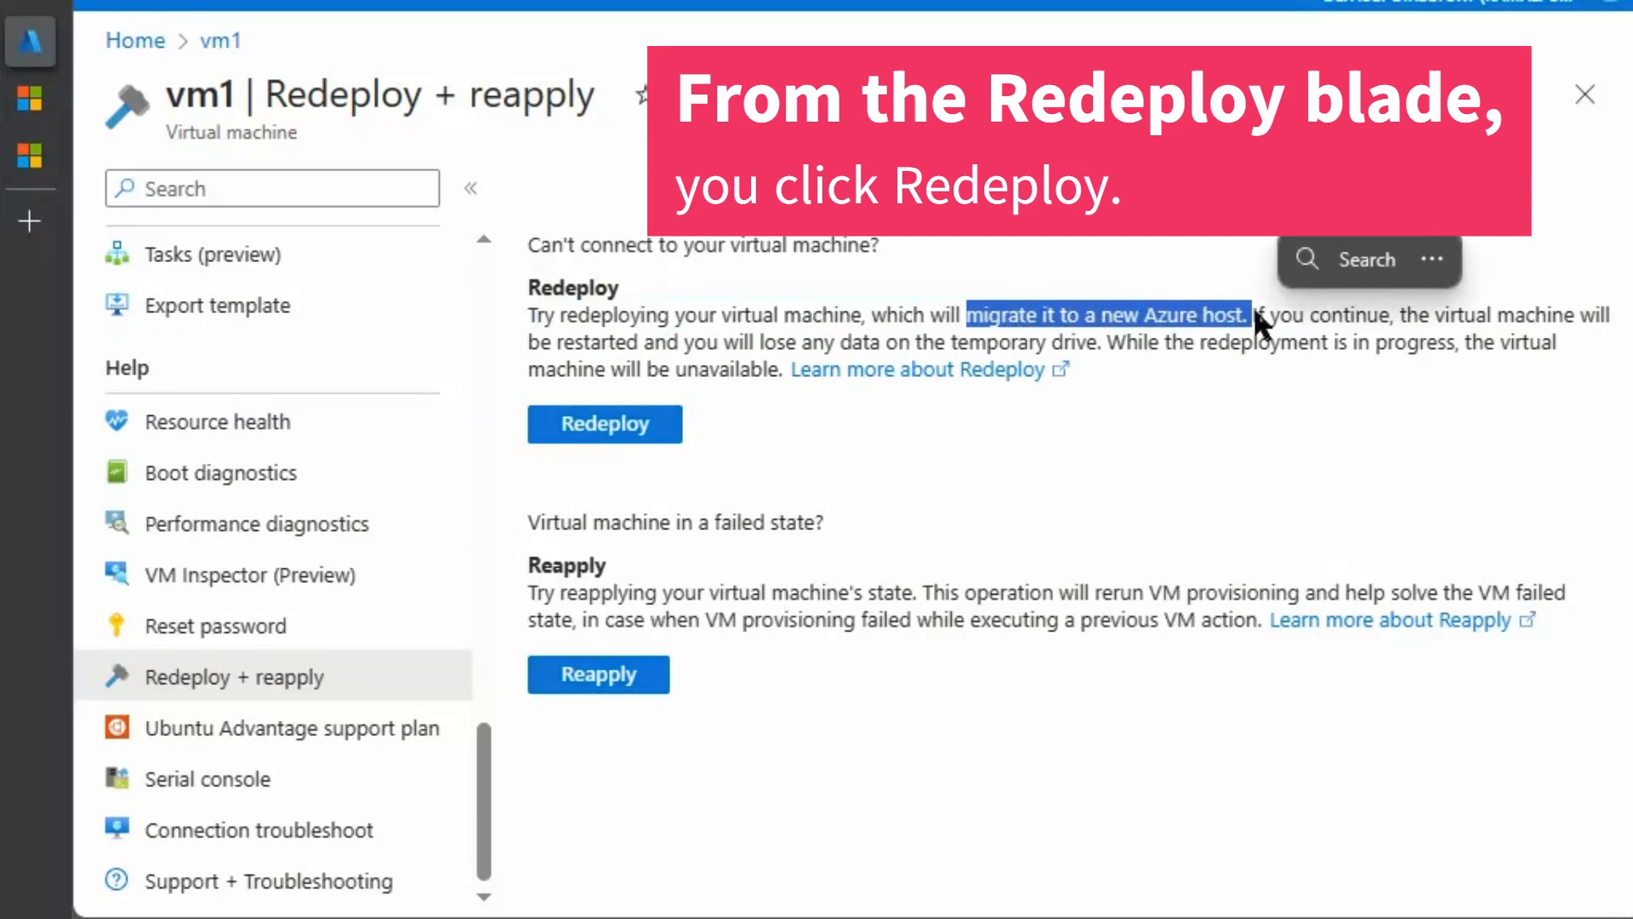
mouse_move(1232, 532)
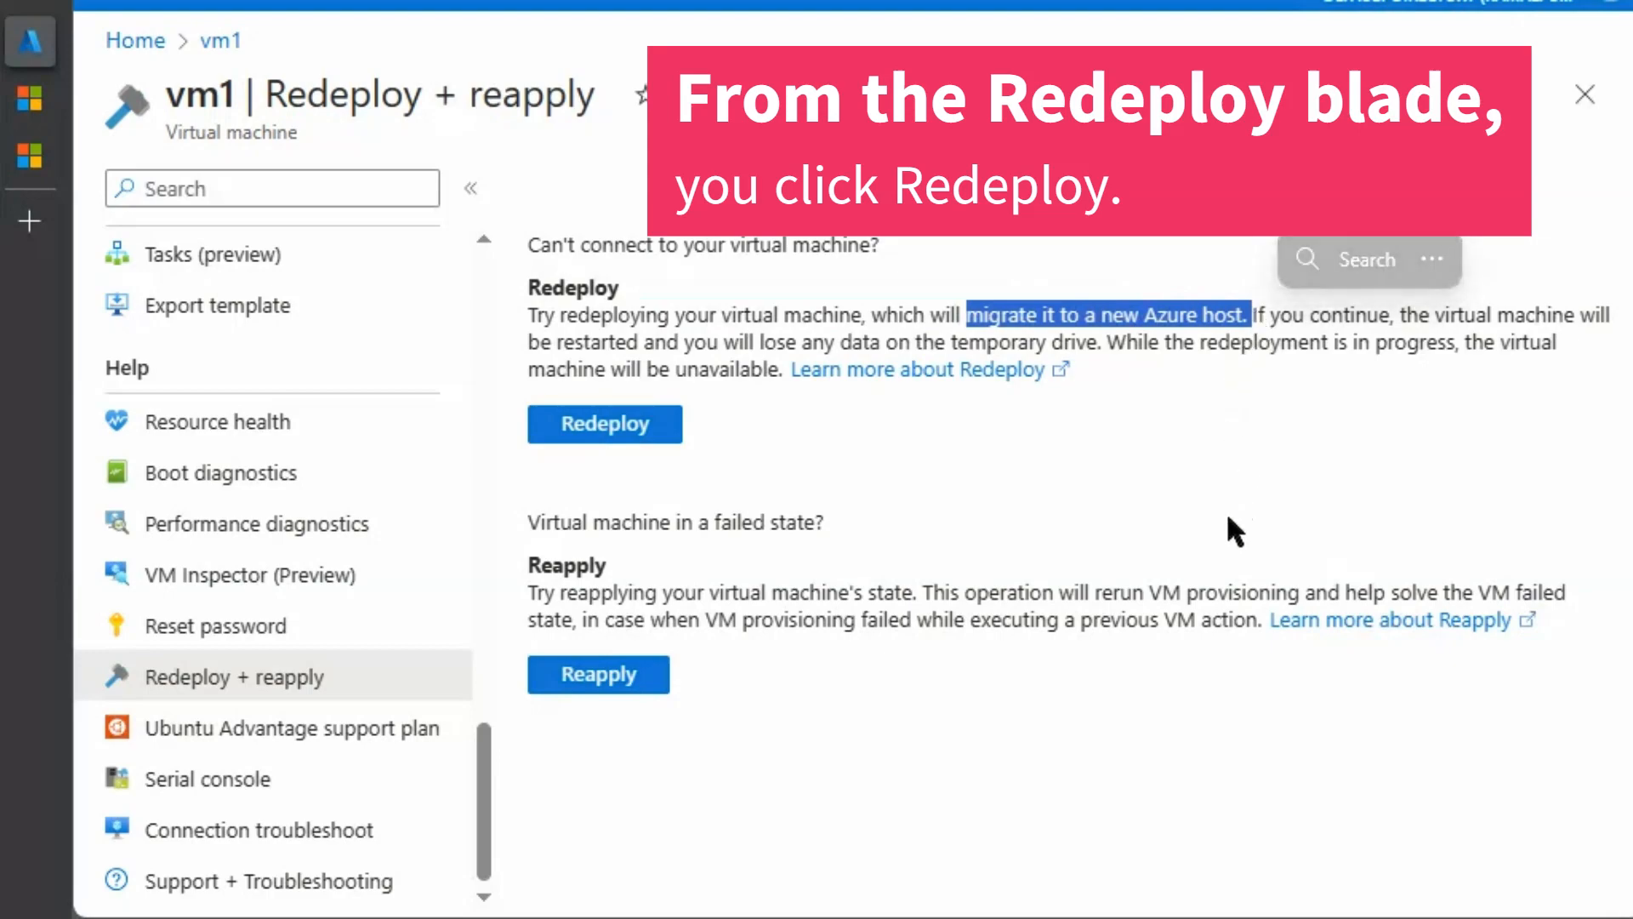